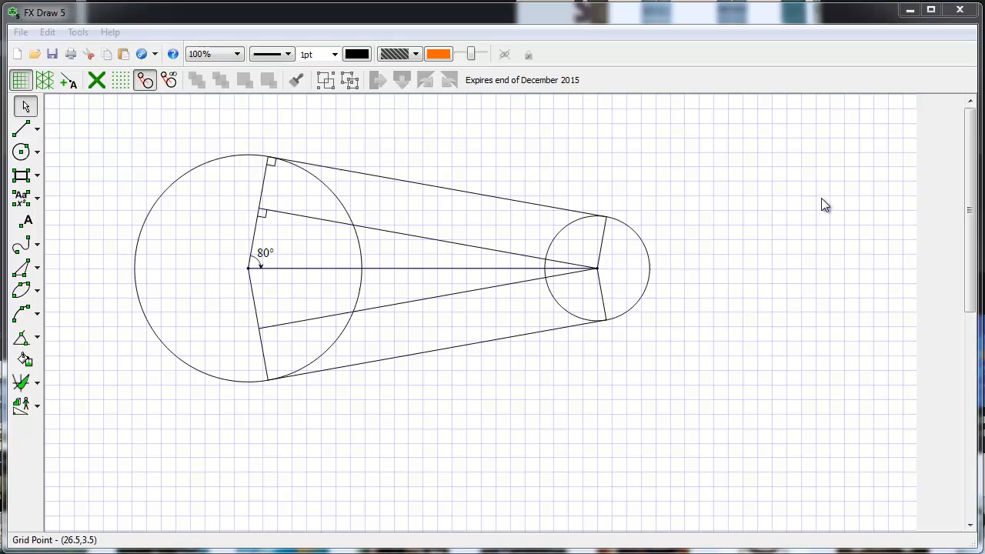
pyautogui.moveTo(819, 205)
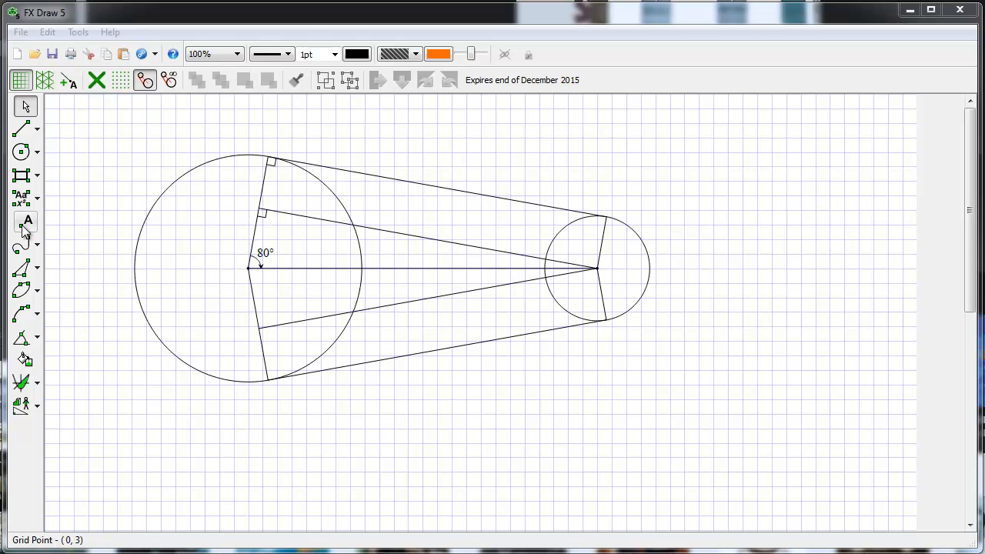
# - Mark lettered points A, B, C in a row below the diagram, plus the large circle's top tangent point
pyautogui.click(25, 221)
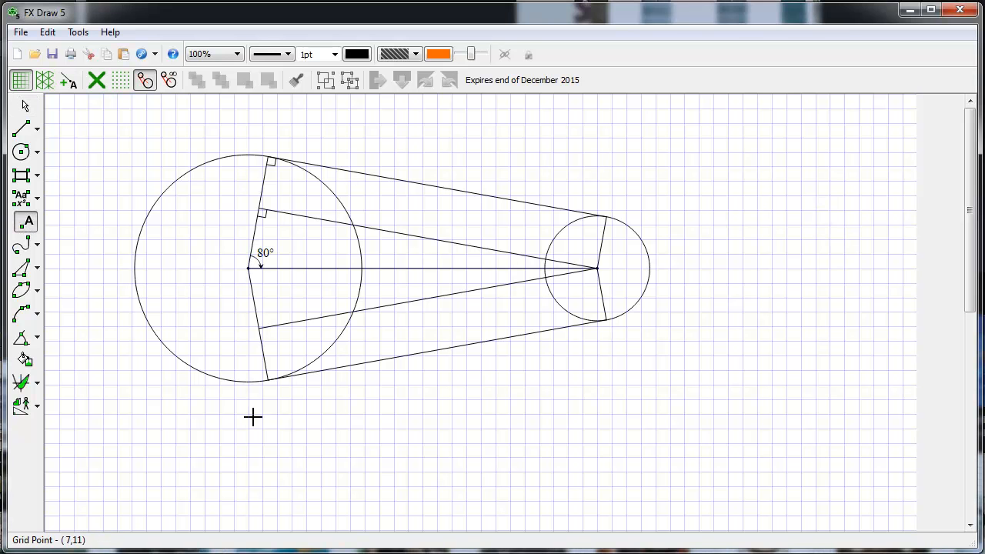
pyautogui.moveTo(395, 388)
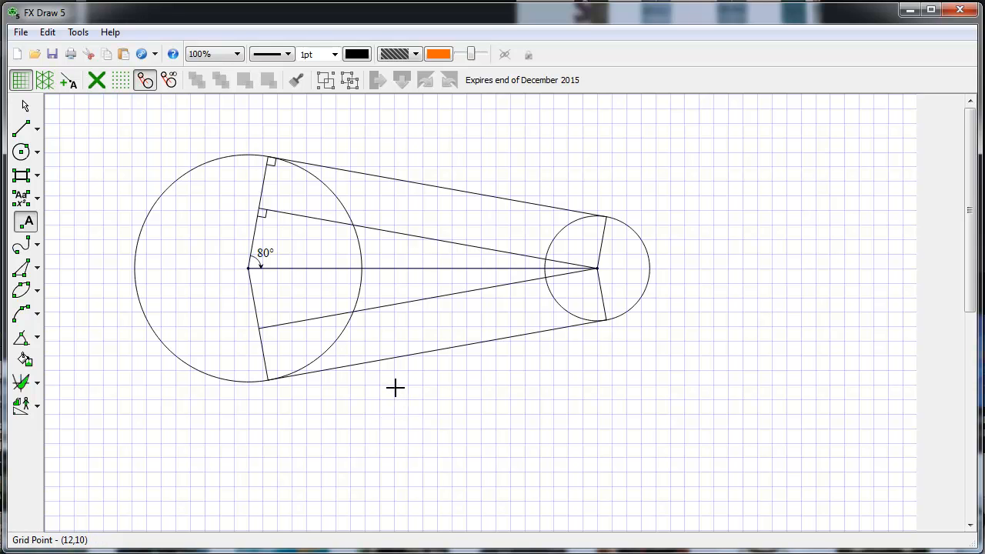
pyautogui.moveTo(429, 388)
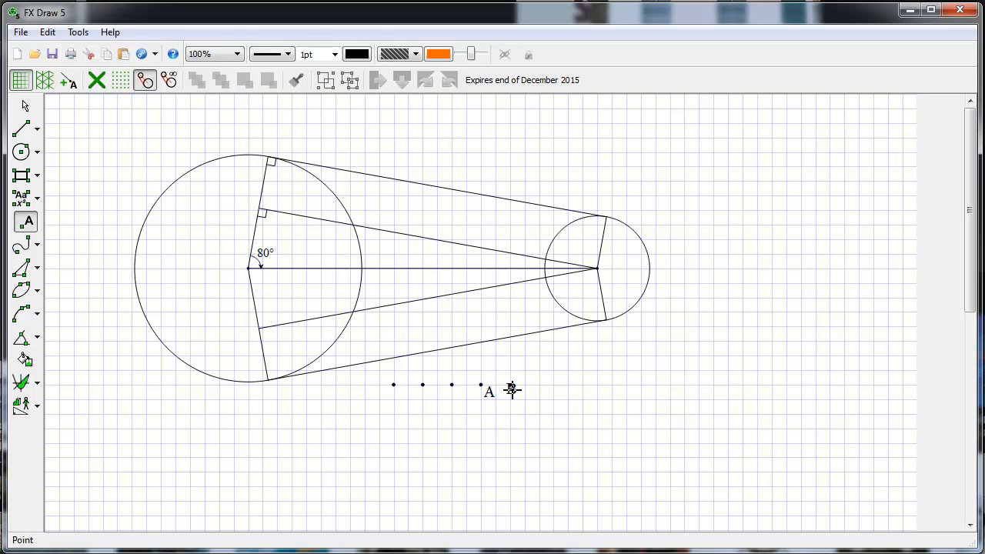
pyautogui.click(512, 393)
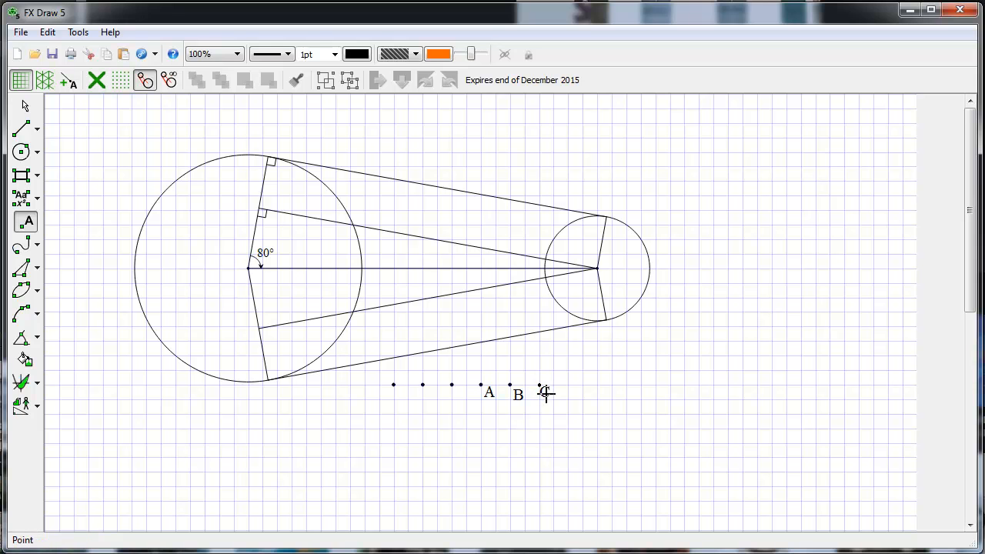
pyautogui.click(596, 269)
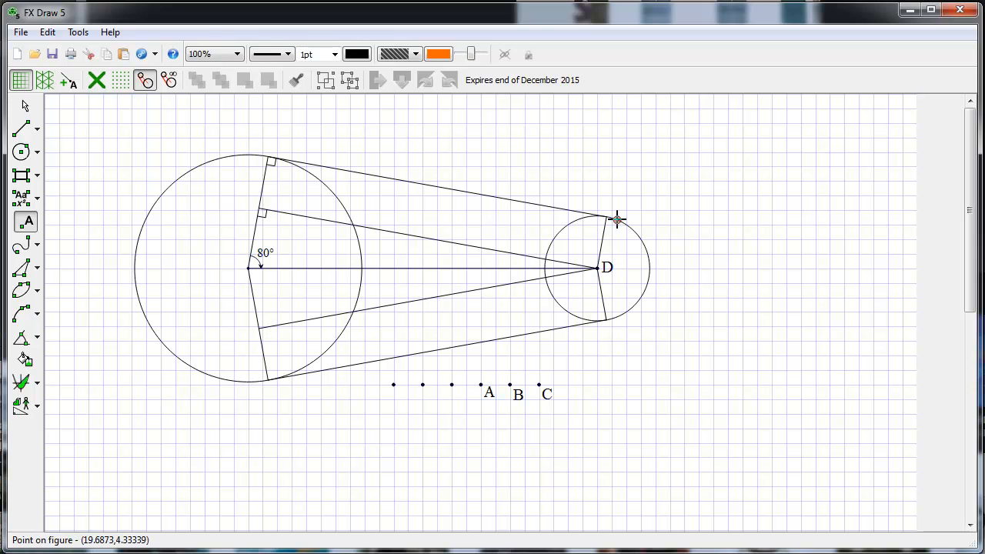
pyautogui.moveTo(613, 210)
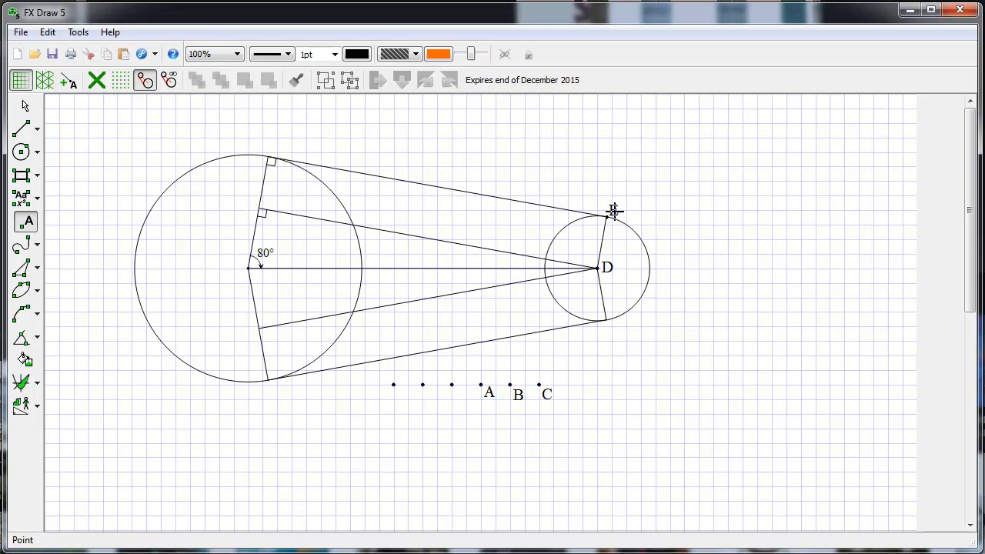
pyautogui.moveTo(269, 153)
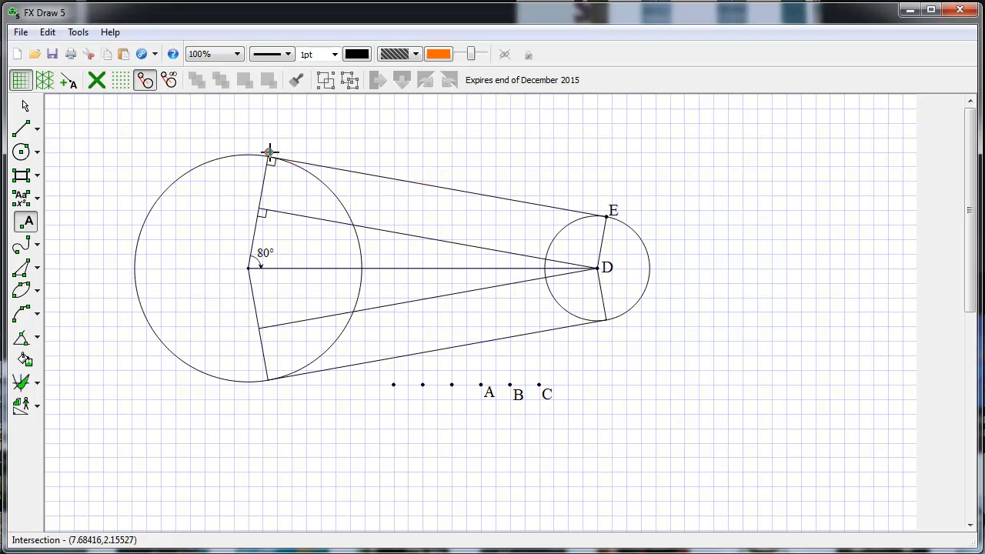
pyautogui.click(270, 154)
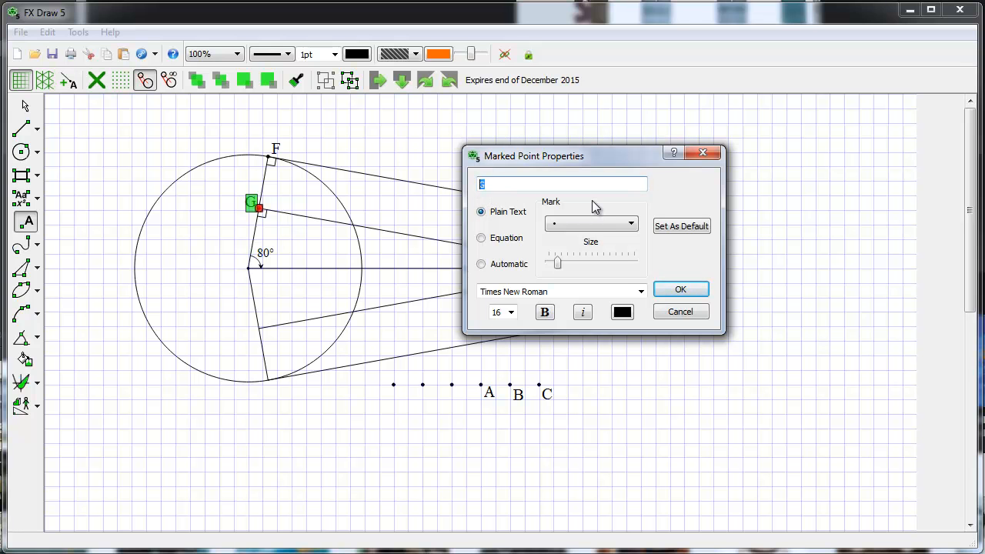
# - Change the label of point G to Q
pyautogui.write('Q')
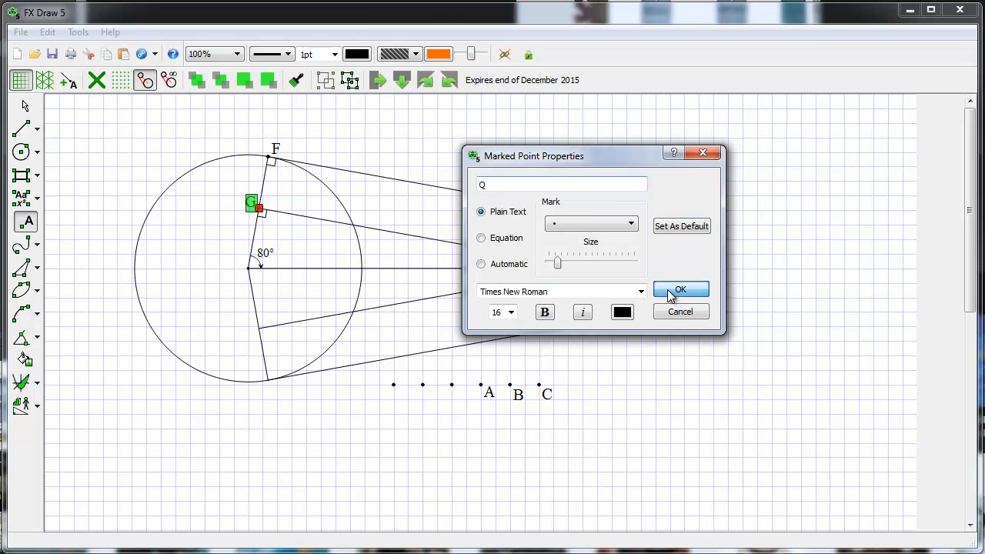
pyautogui.click(680, 290)
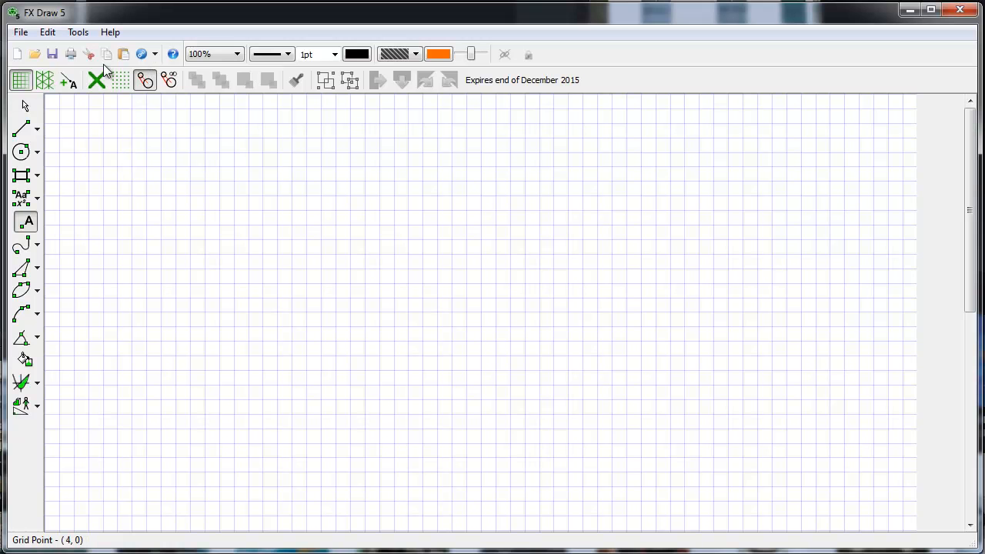
pyautogui.moveTo(67, 80)
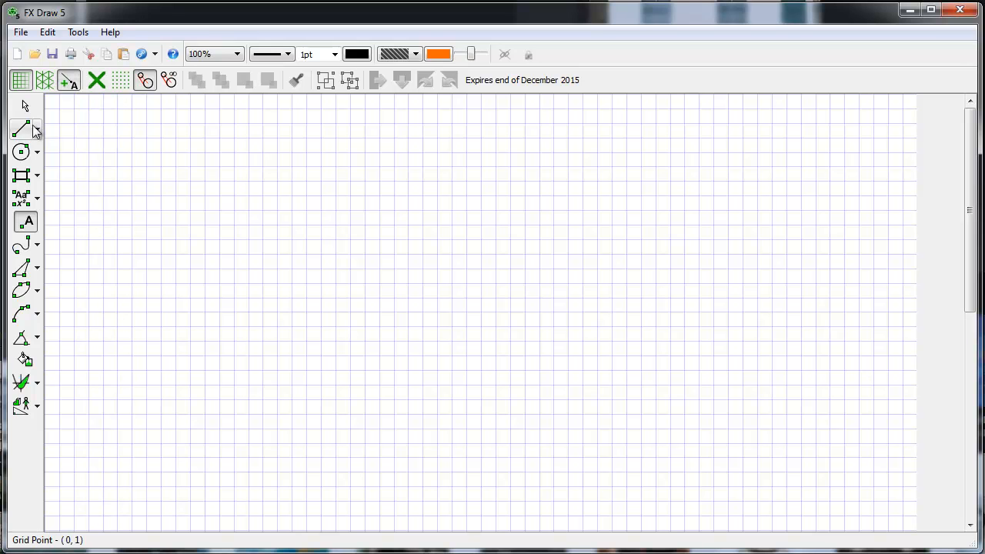
# - Select the Circle tool to draw a small circle on the blank grid
pyautogui.click(21, 152)
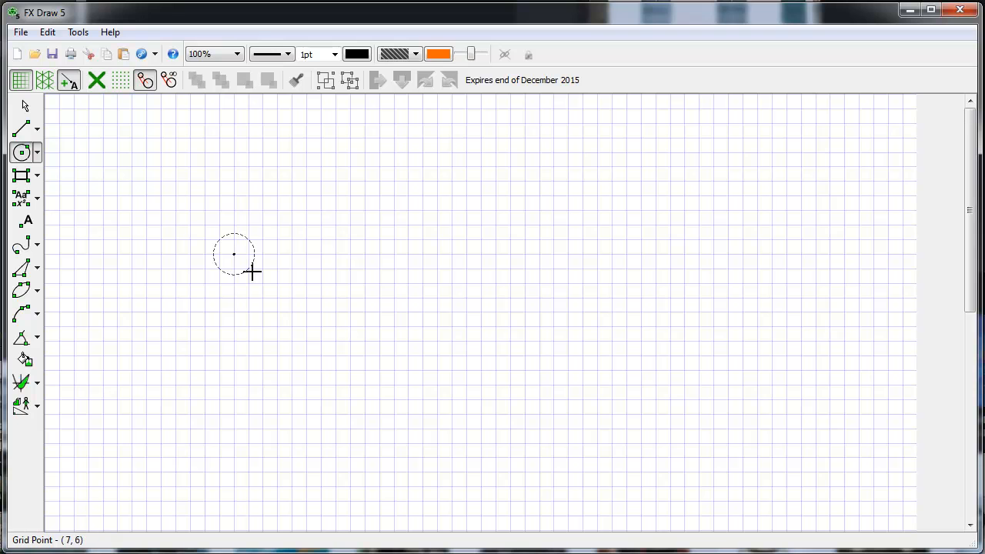